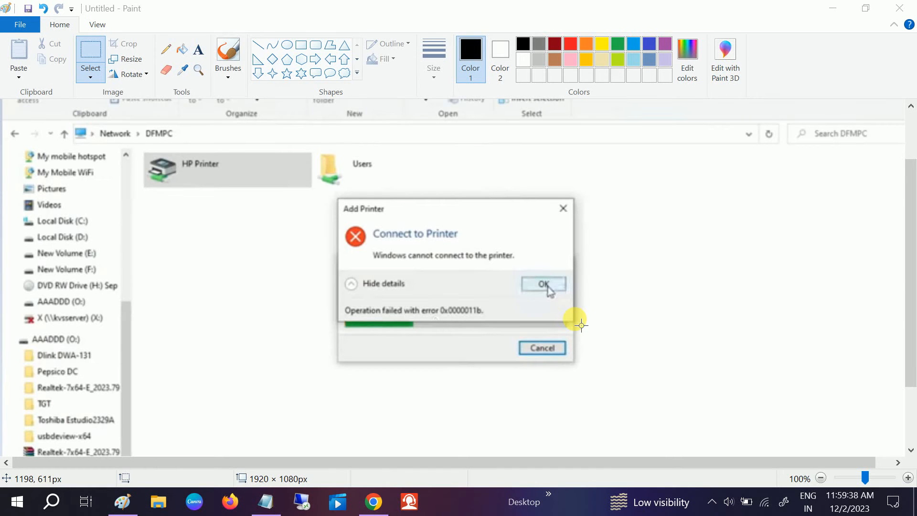
mouse_move(557, 317)
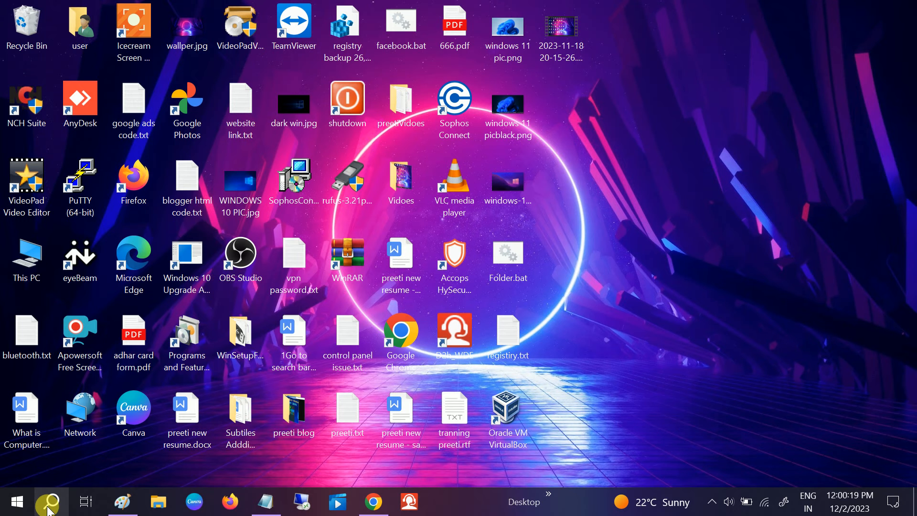
- Launch Registry Editor from Windows Search and collapse HKEY_CURRENT_USER to the top-level hives
click(45, 498)
text(regis)
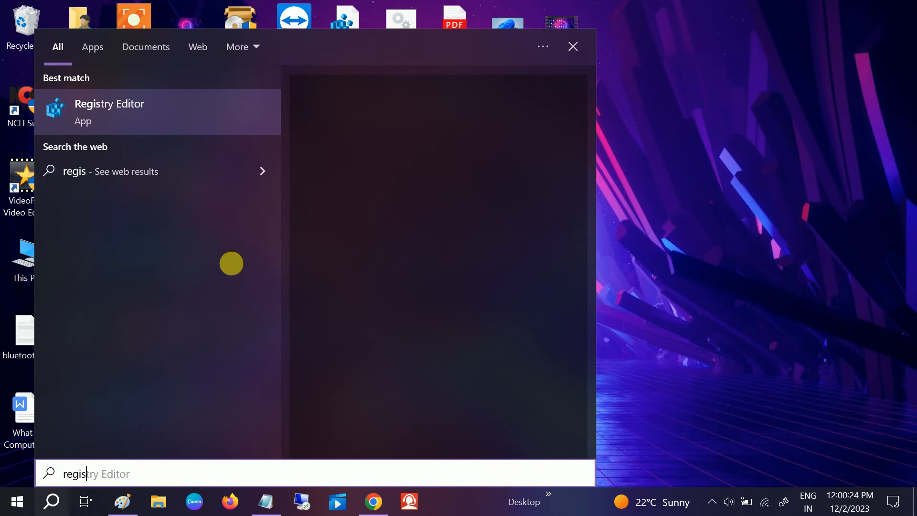
right_click(109, 110)
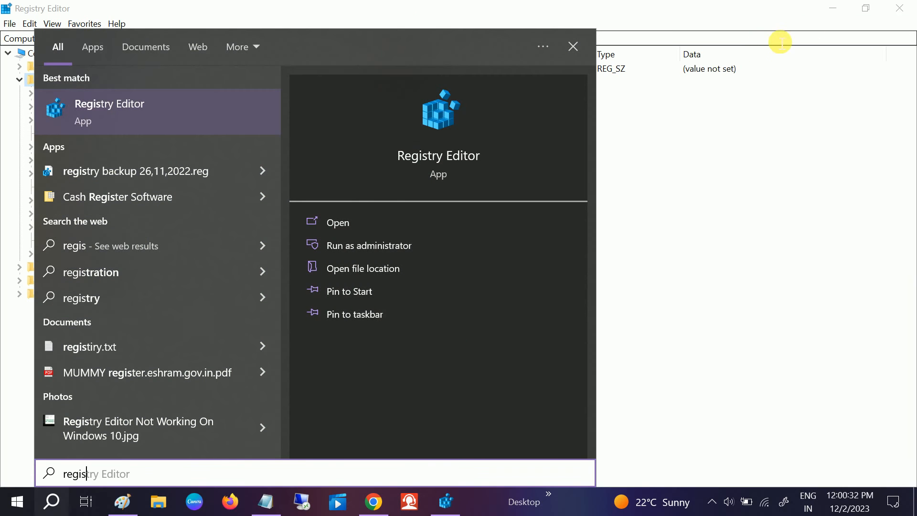
click(18, 80)
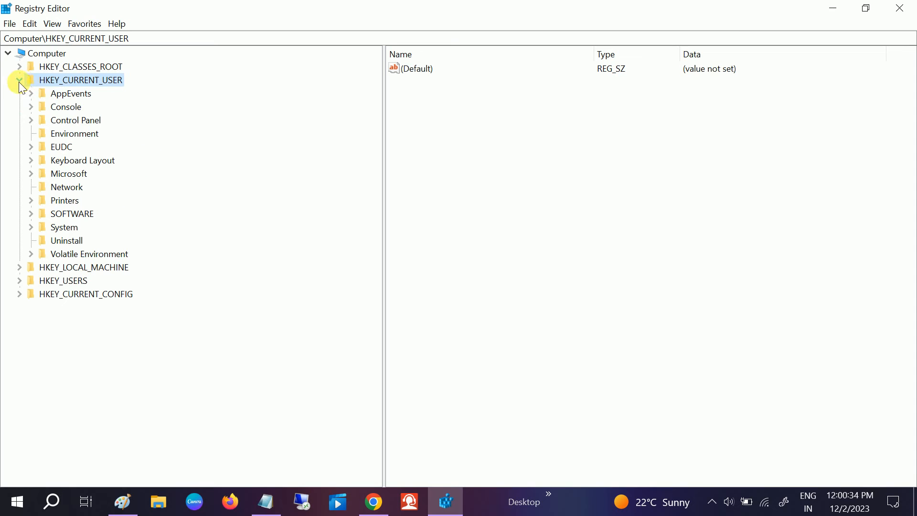
click(17, 80)
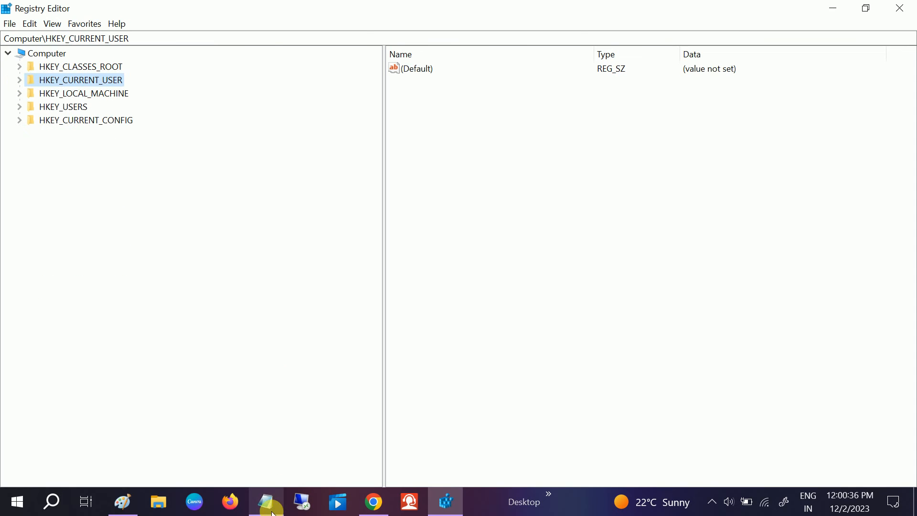
- Review the Print key path and RpcAuthnLevelPrivacyEnabled name in Notepad, then minimize it
click(266, 501)
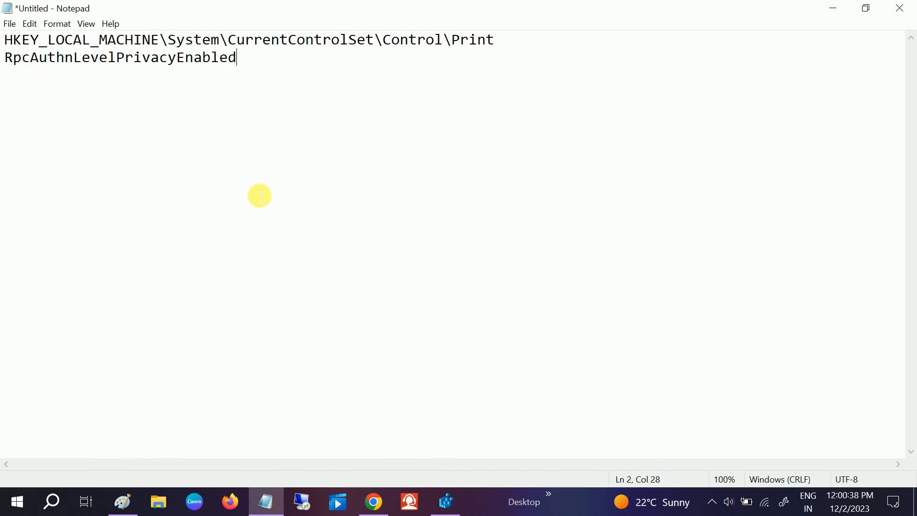
double_click(107, 40)
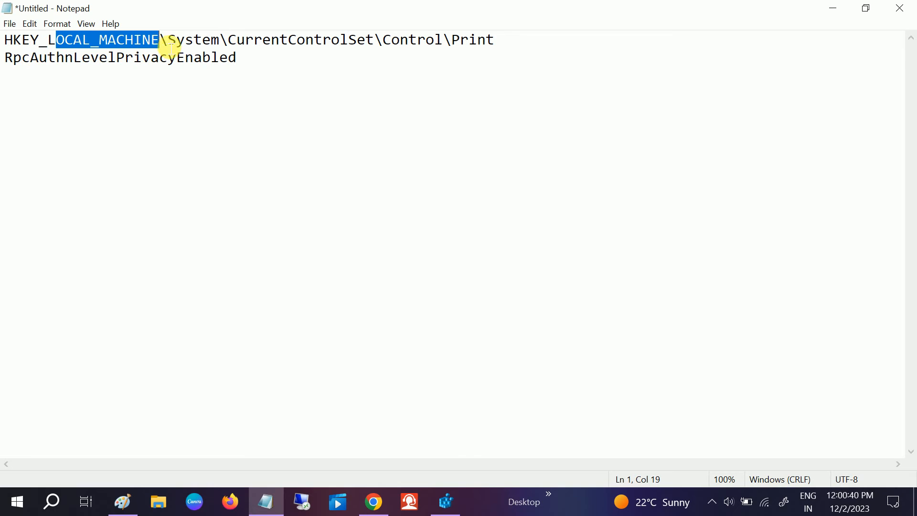
drag(160, 40, 426, 40)
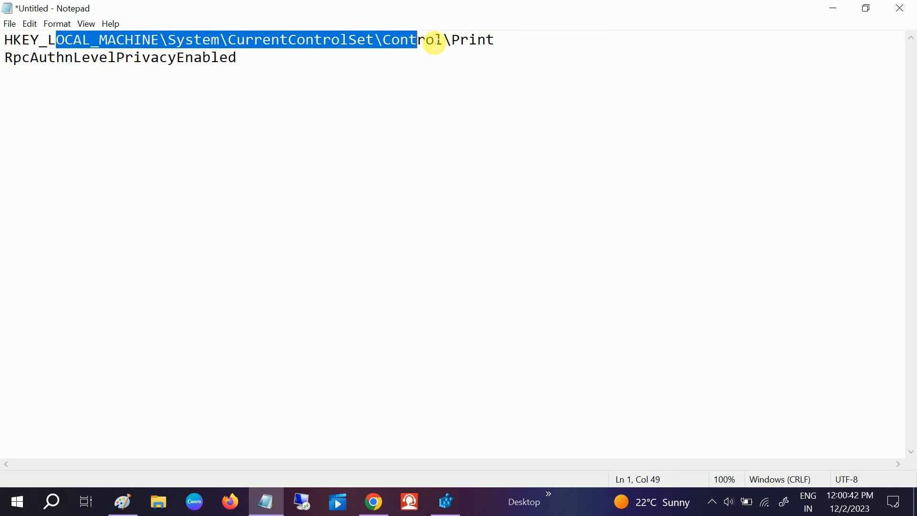
drag(436, 40, 476, 40)
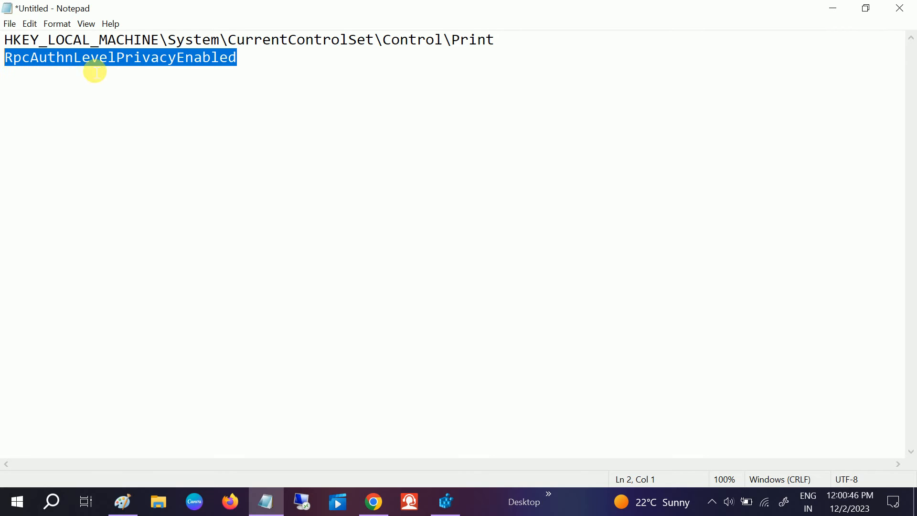
mouse_move(835, 11)
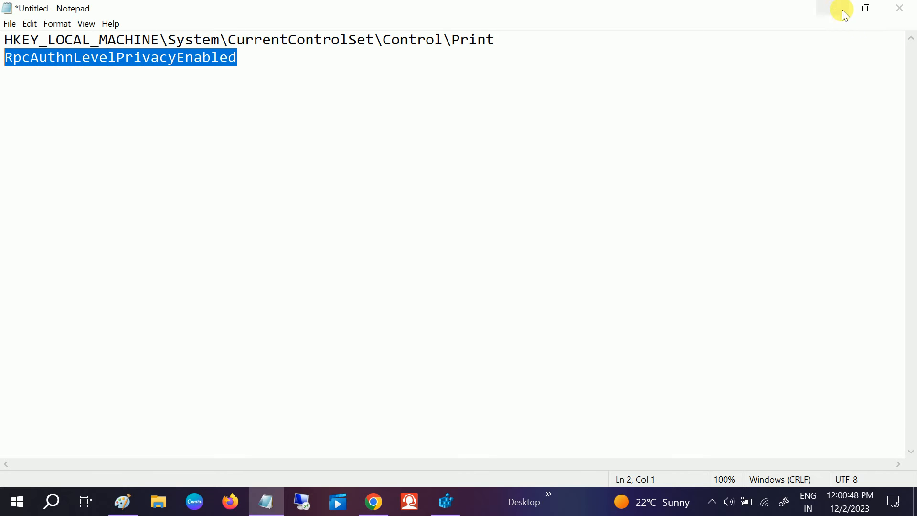
click(445, 501)
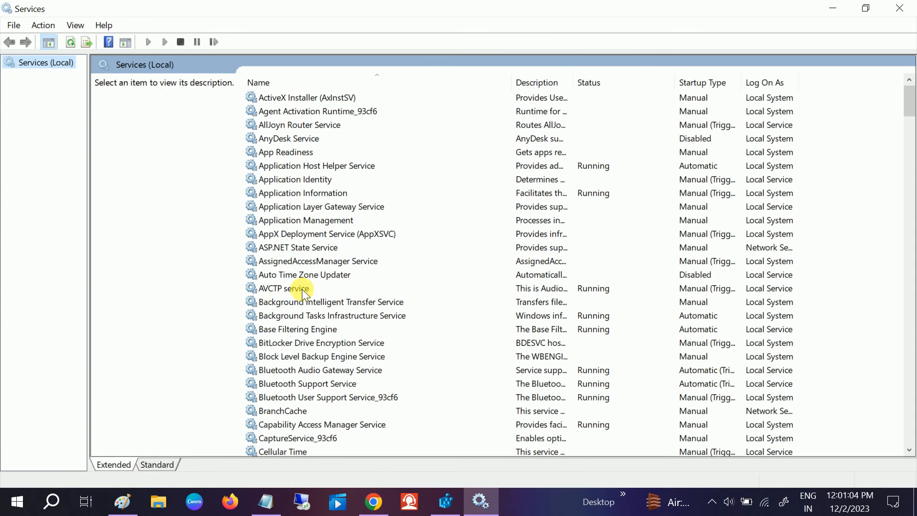
- Locate Print Spooler in Services, stop it, then start it again
click(283, 288)
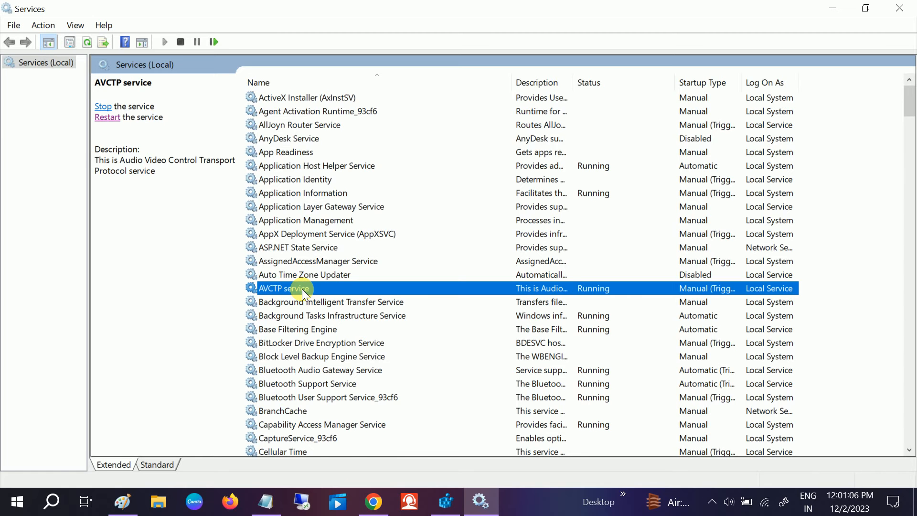
scroll(down, 3)
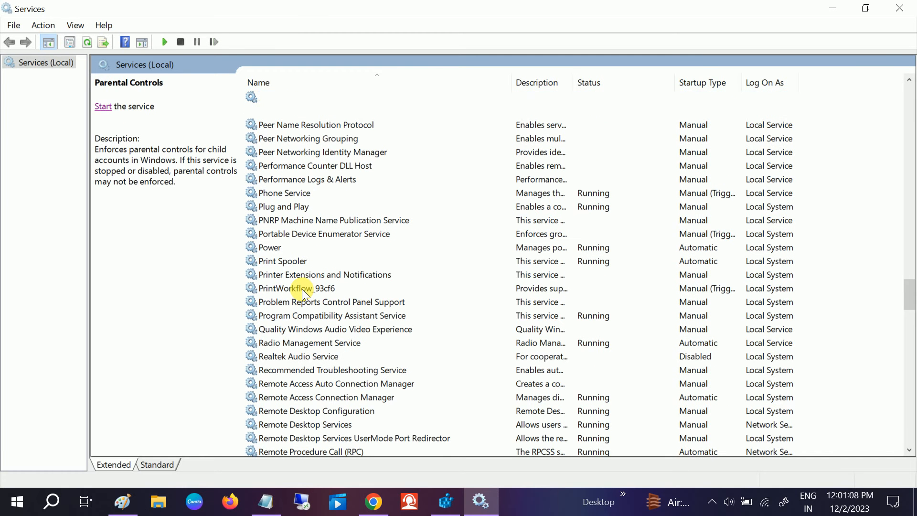
click(323, 151)
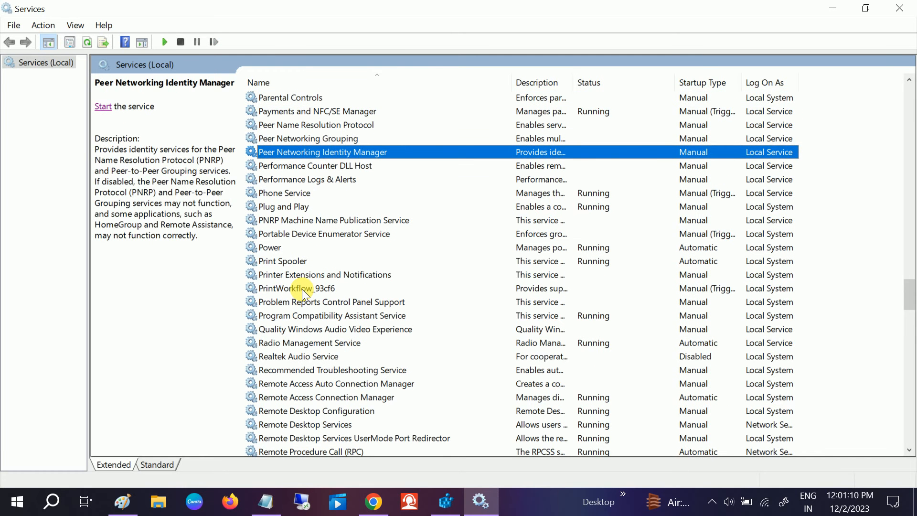
click(282, 261)
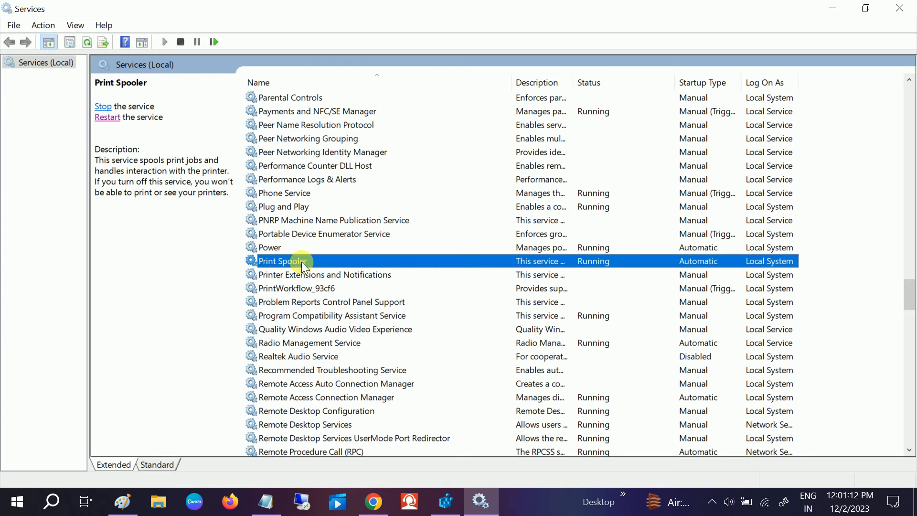
click(103, 106)
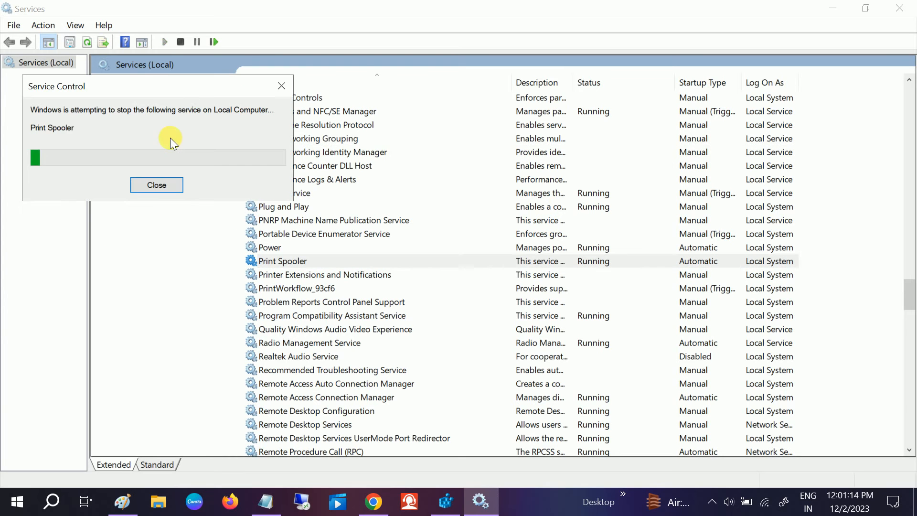
click(156, 185)
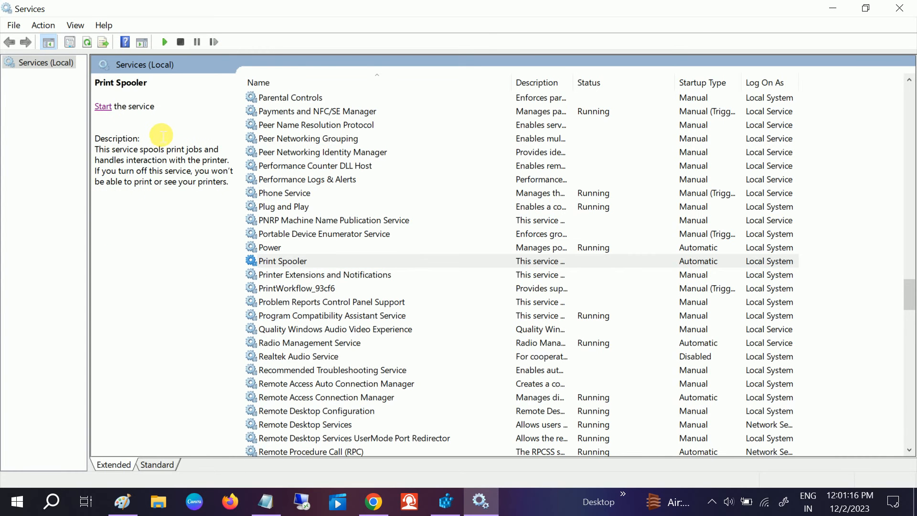
click(103, 106)
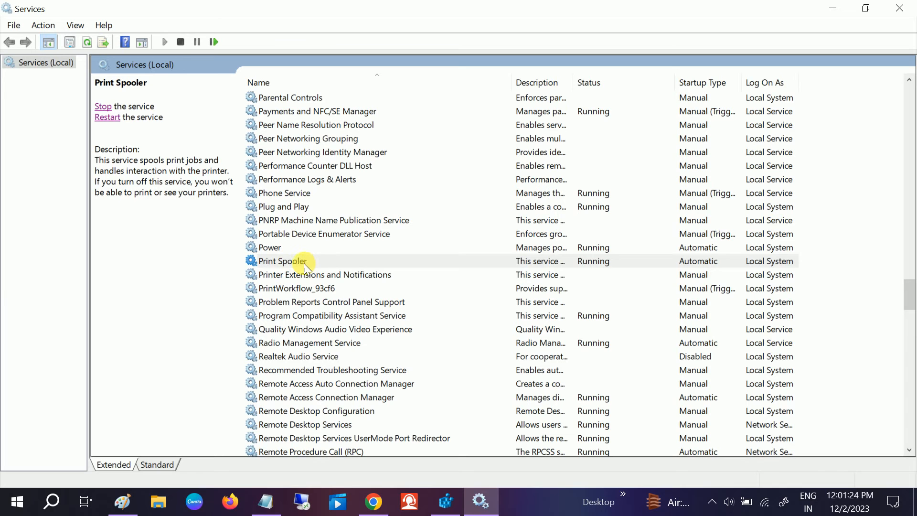
- Restart the Print Spooler service so it shows Running with Automatic startup
click(282, 261)
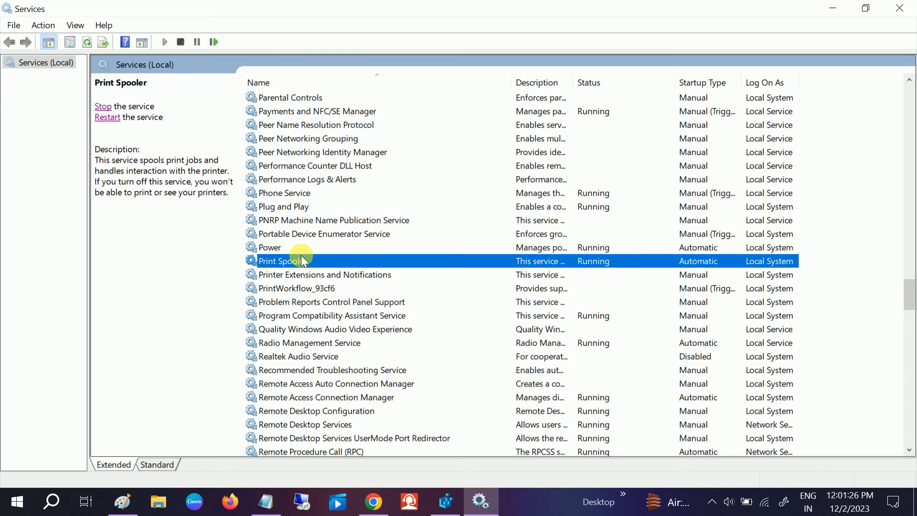
click(269, 247)
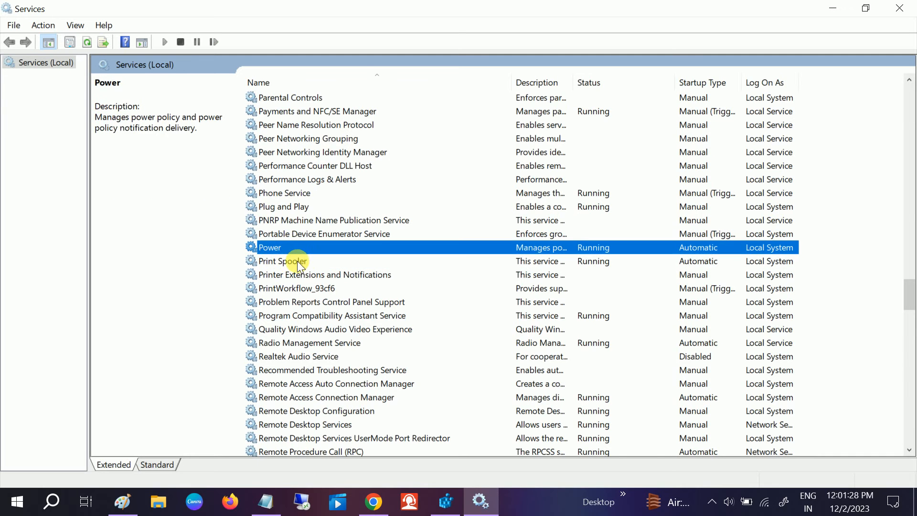
click(283, 260)
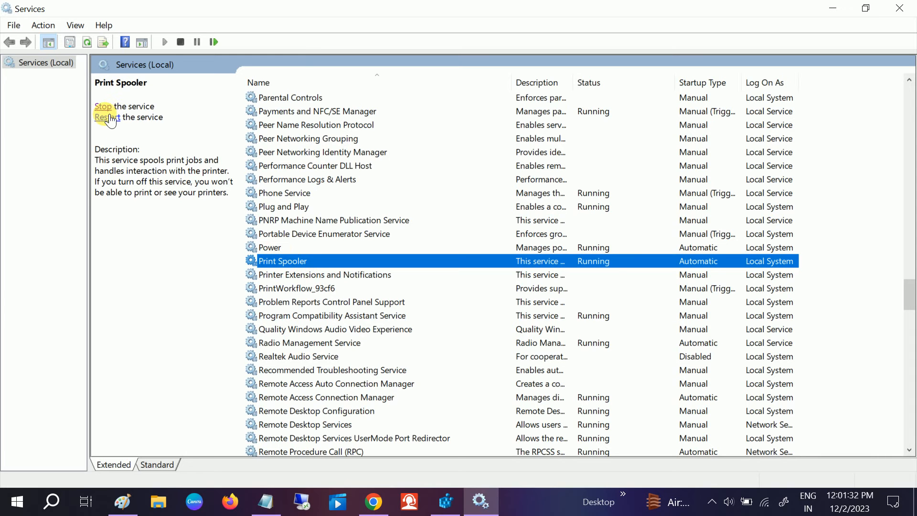
click(107, 117)
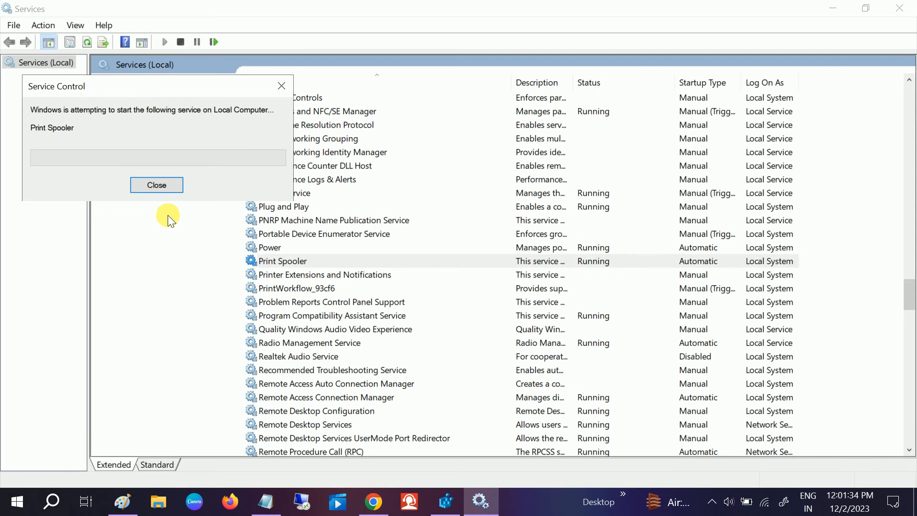
click(156, 185)
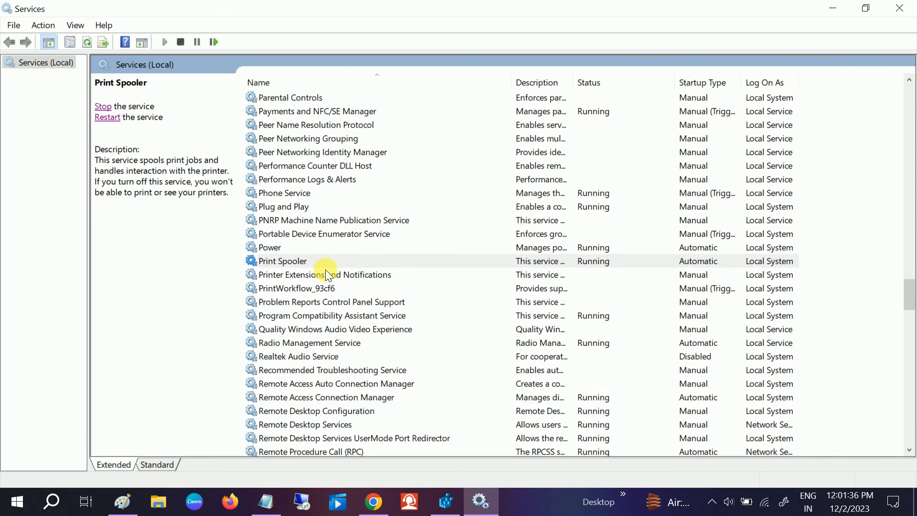
click(283, 261)
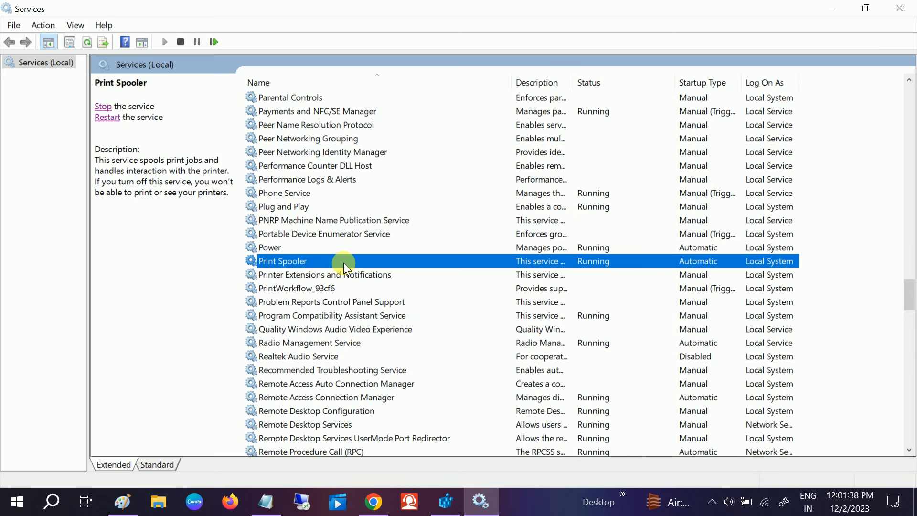
mouse_move(830, 11)
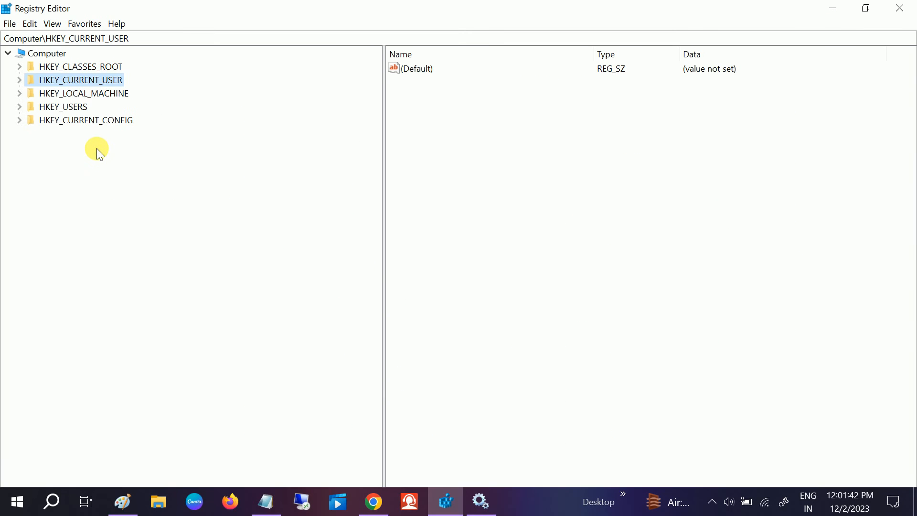
mouse_move(92, 121)
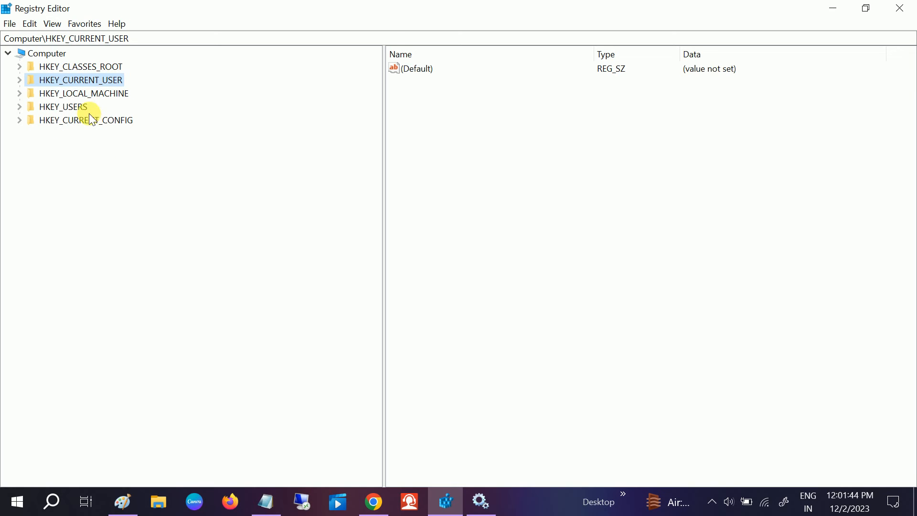
mouse_move(499, 434)
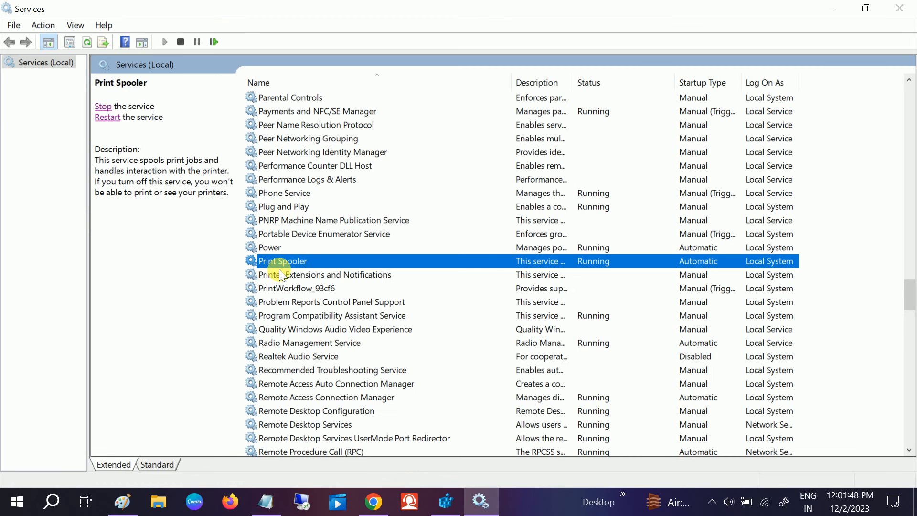
- Bring Registry Editor back to the front with HKEY_LOCAL_MACHINE expanded
click(445, 501)
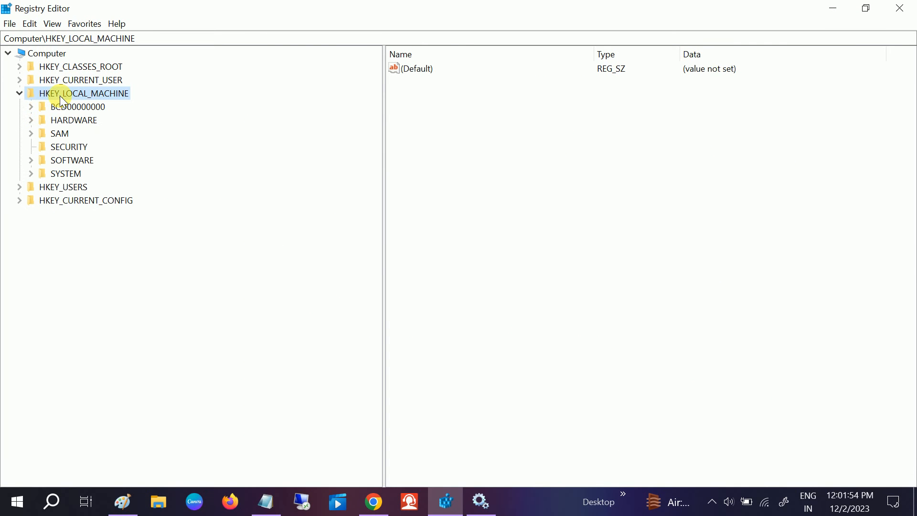
mouse_move(244, 250)
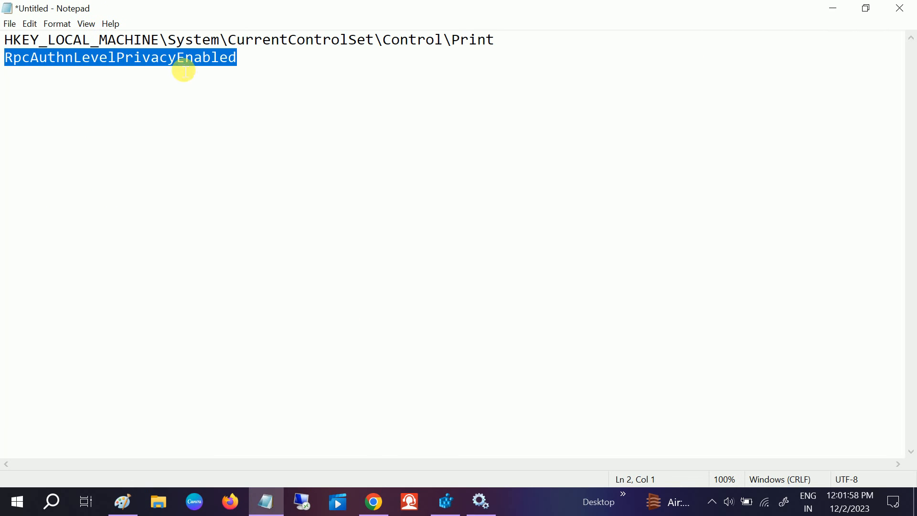
- Expand HKEY_LOCAL_MACHINE, SYSTEM and CurrentControlSet, checking the path against the notes
double_click(265, 40)
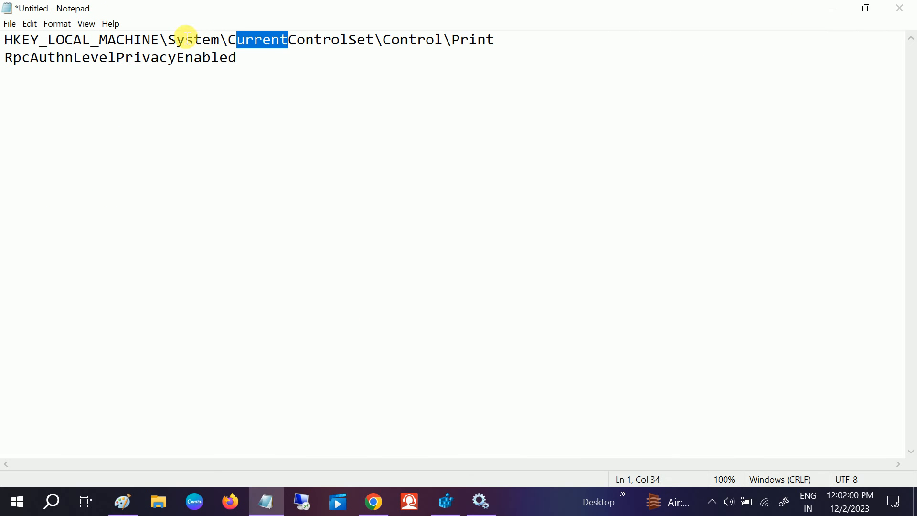
click(445, 502)
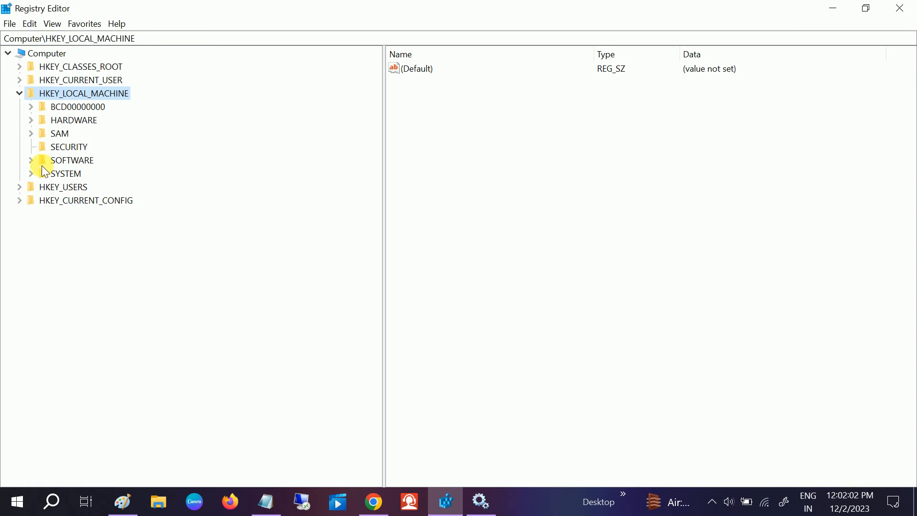
click(32, 173)
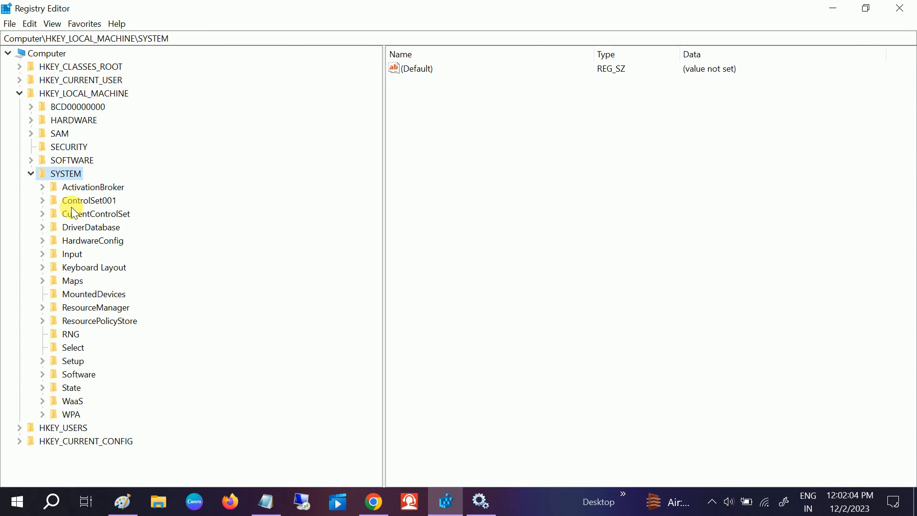
mouse_move(105, 217)
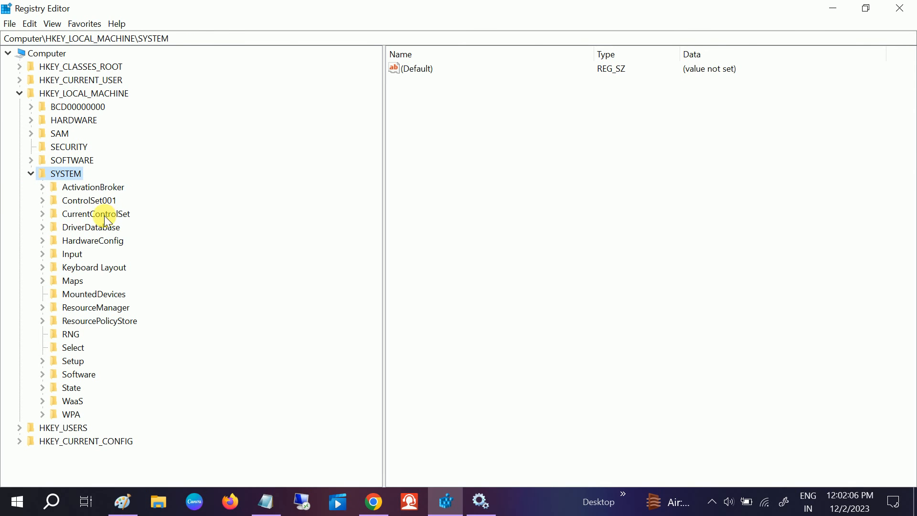
click(91, 213)
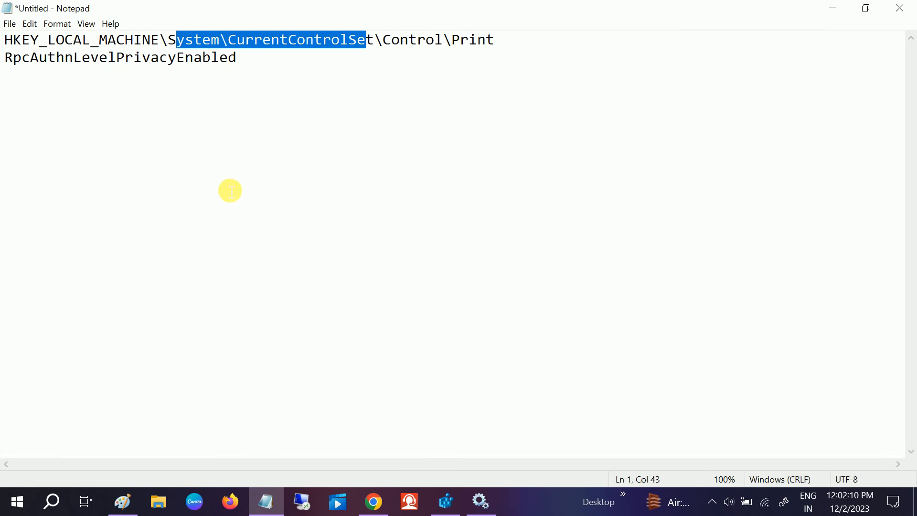
mouse_move(525, 40)
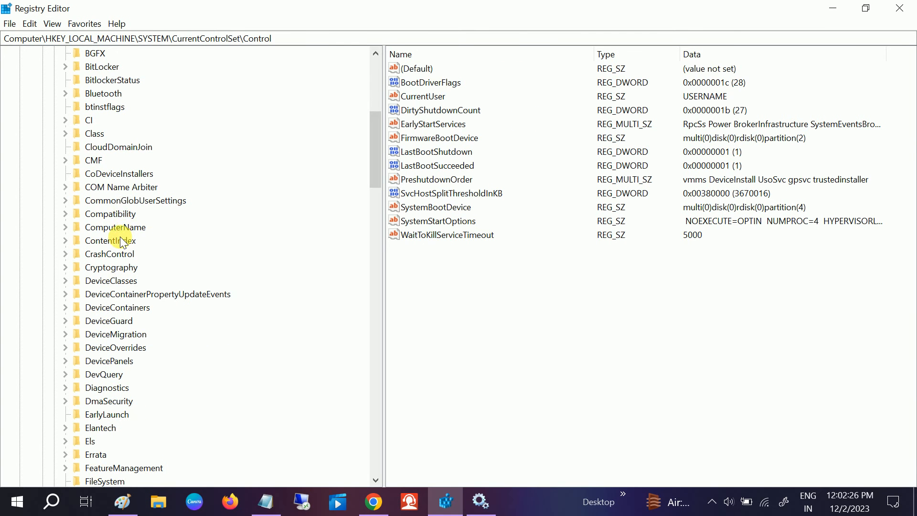
- Select the Print key under Control and locate its RpcAuthnLevelPrivacyEnabled value
scroll(down, 3)
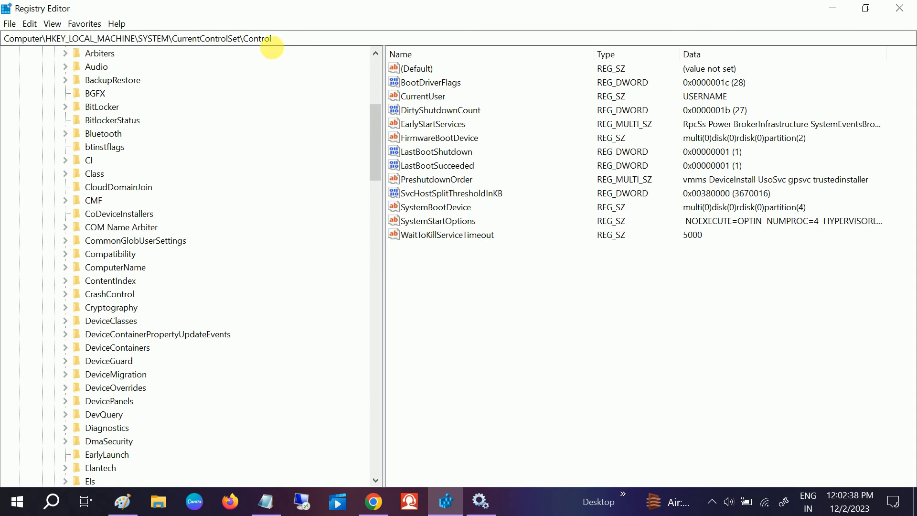
scroll(down, 3)
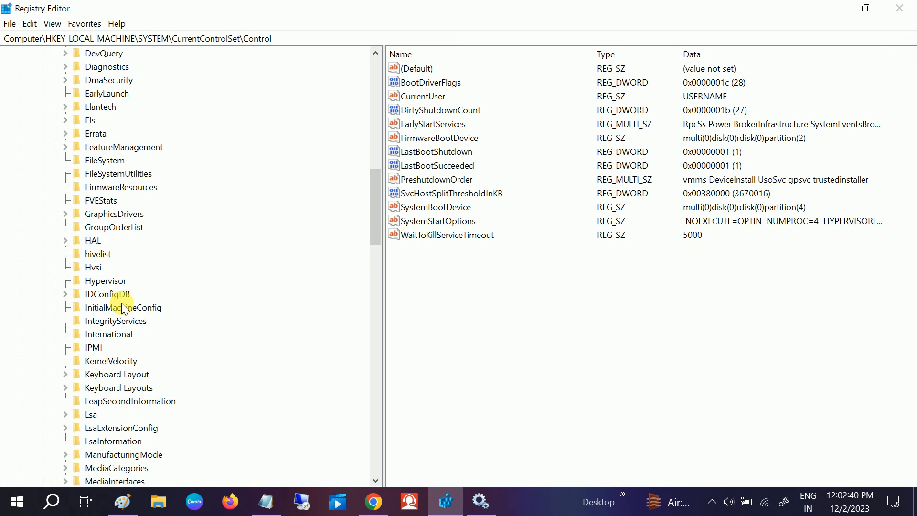
scroll(down, 3)
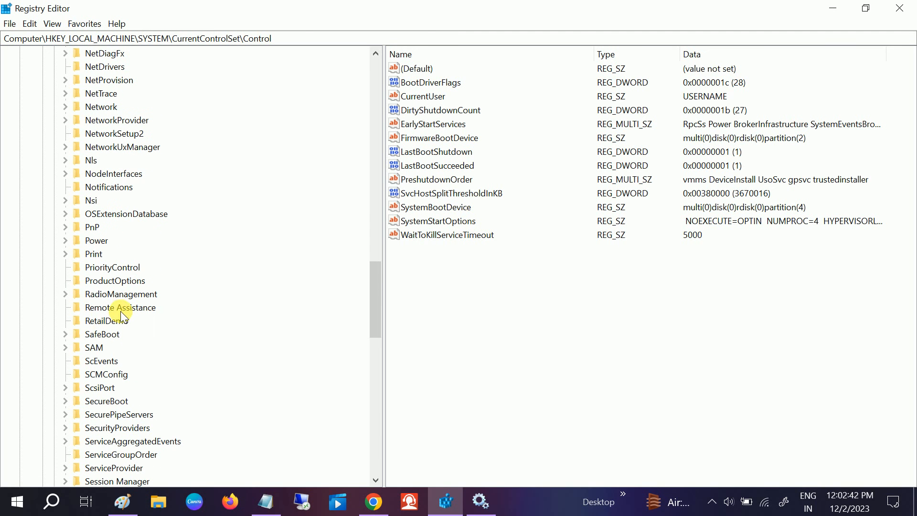
click(93, 254)
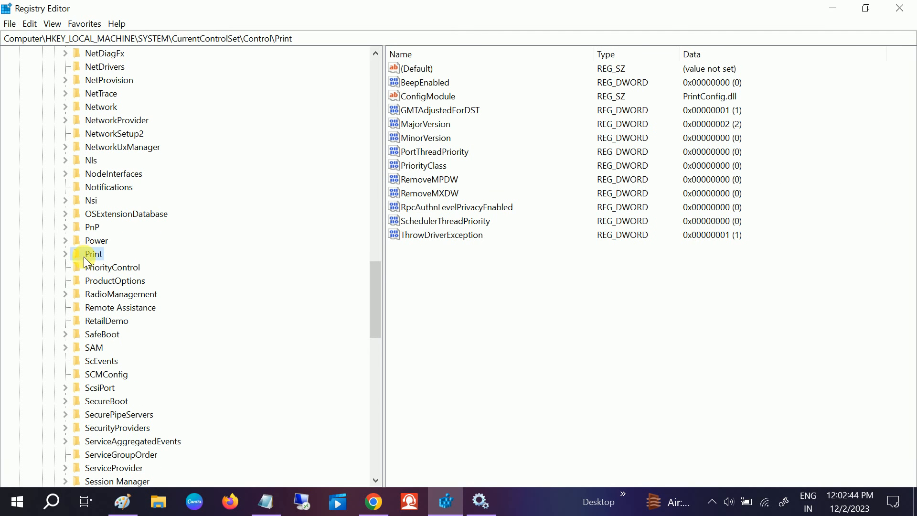
click(65, 254)
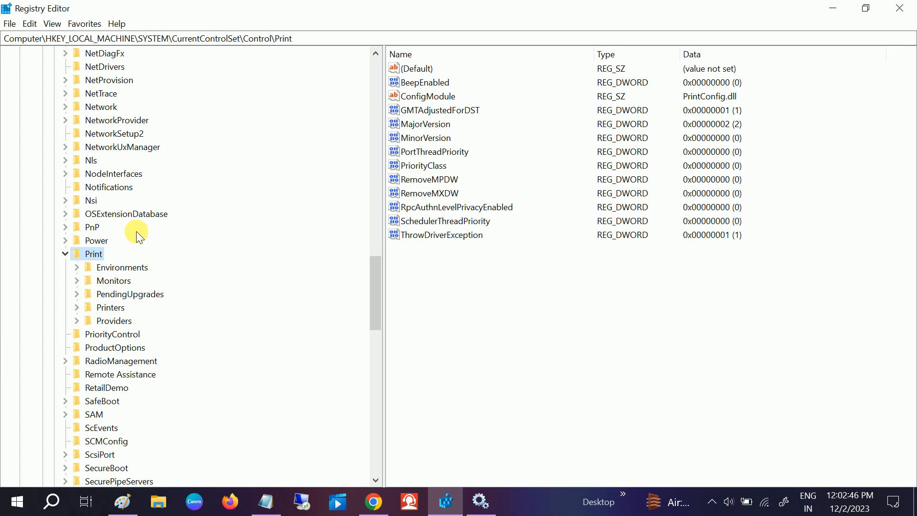
mouse_move(539, 261)
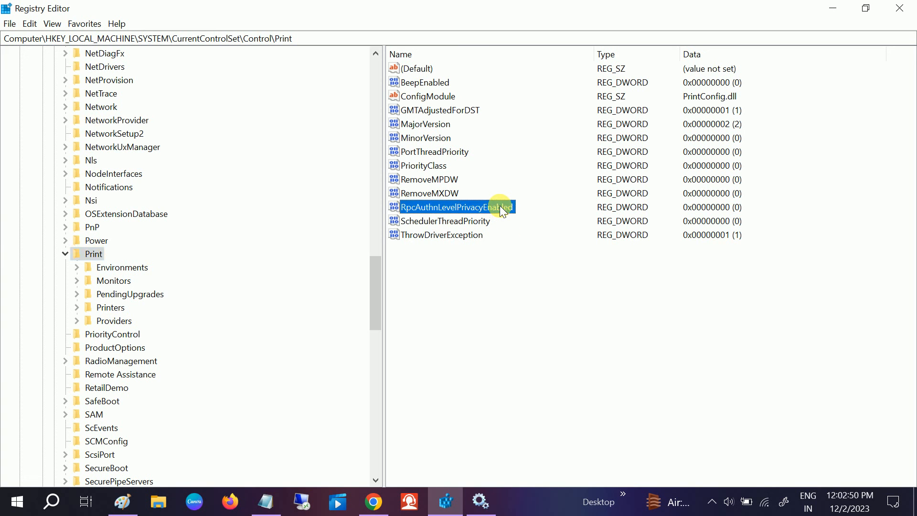
click(468, 263)
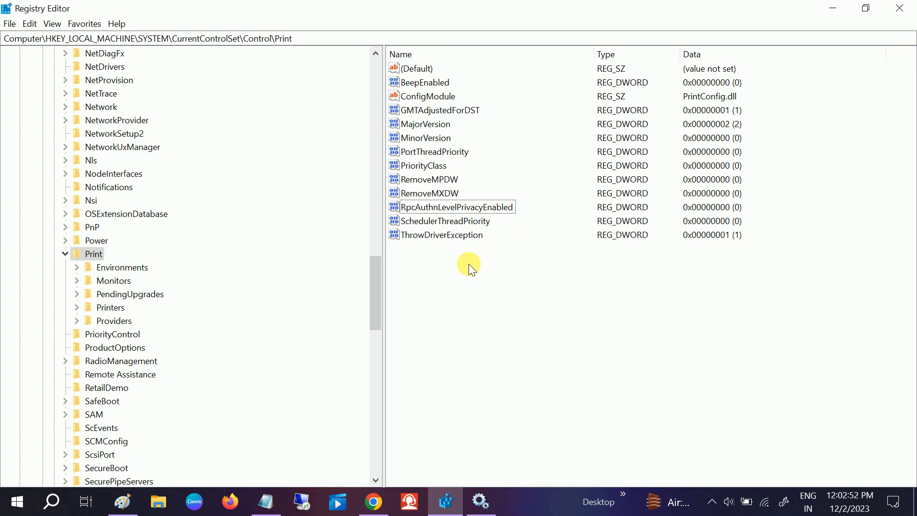
click(457, 207)
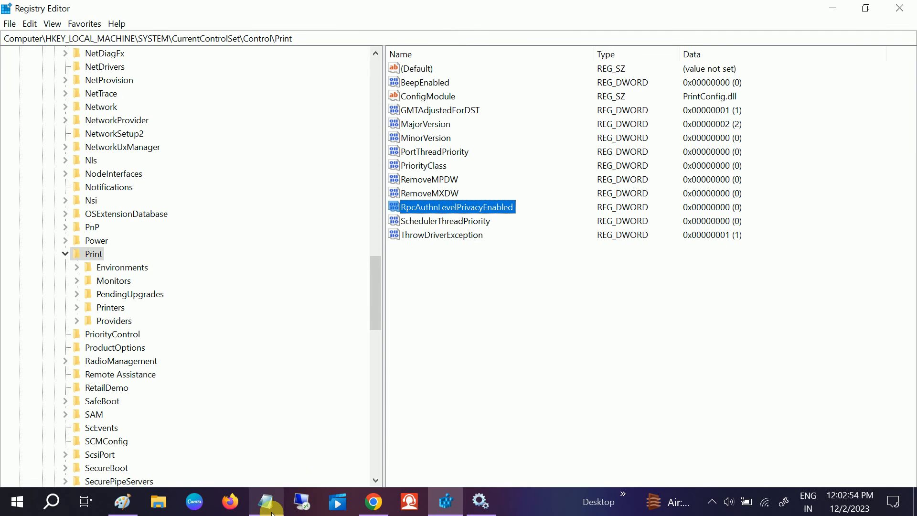
click(266, 502)
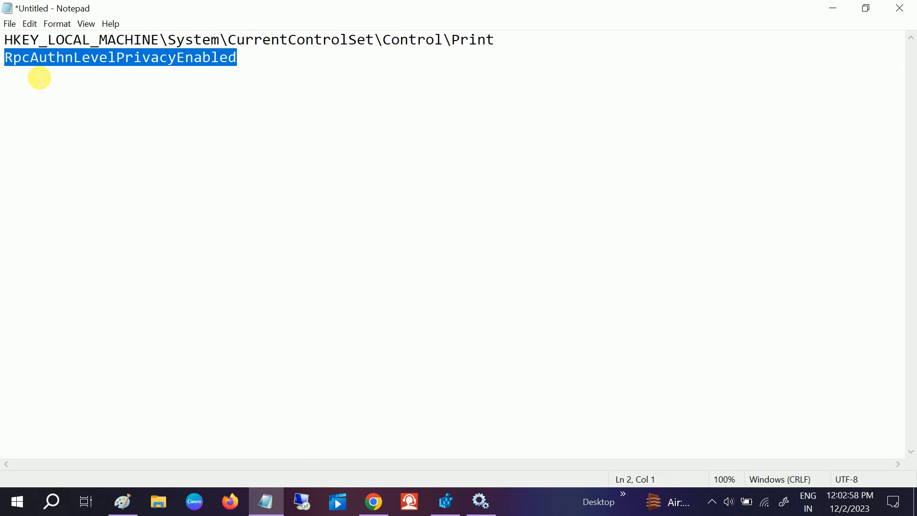
right_click(39, 78)
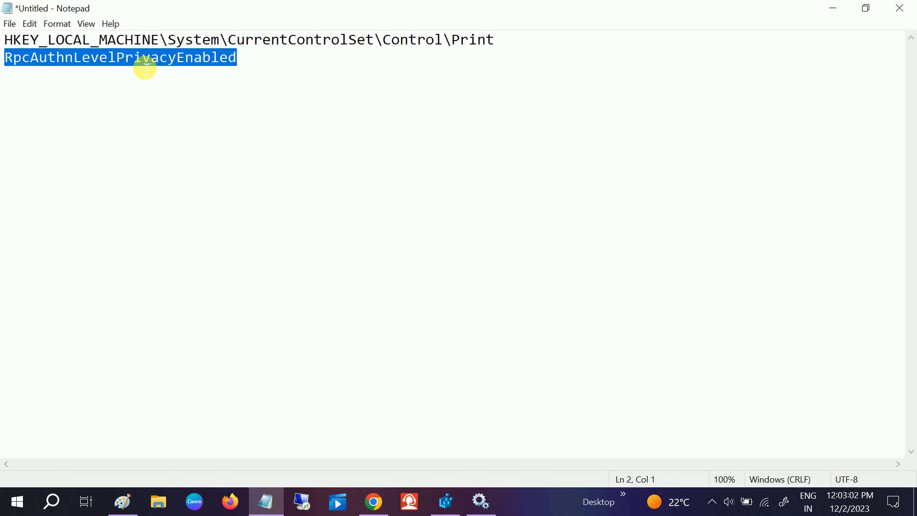
click(445, 501)
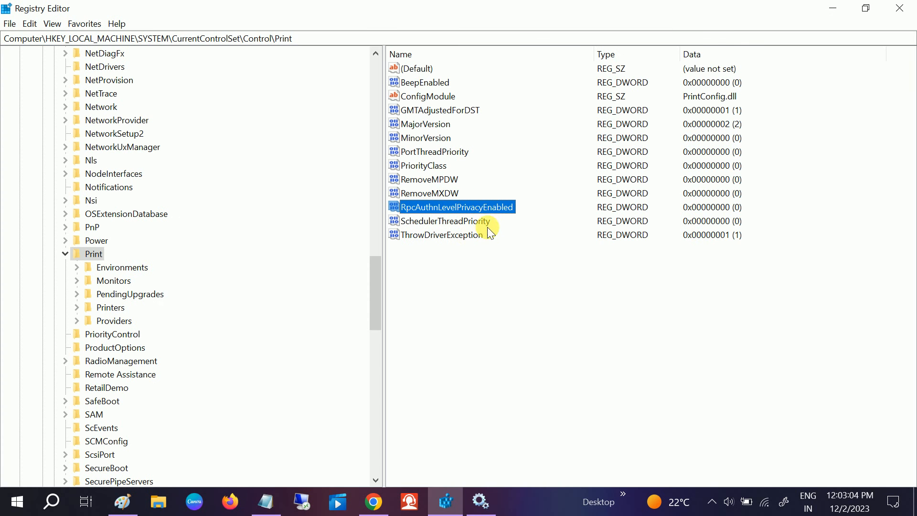
mouse_move(473, 253)
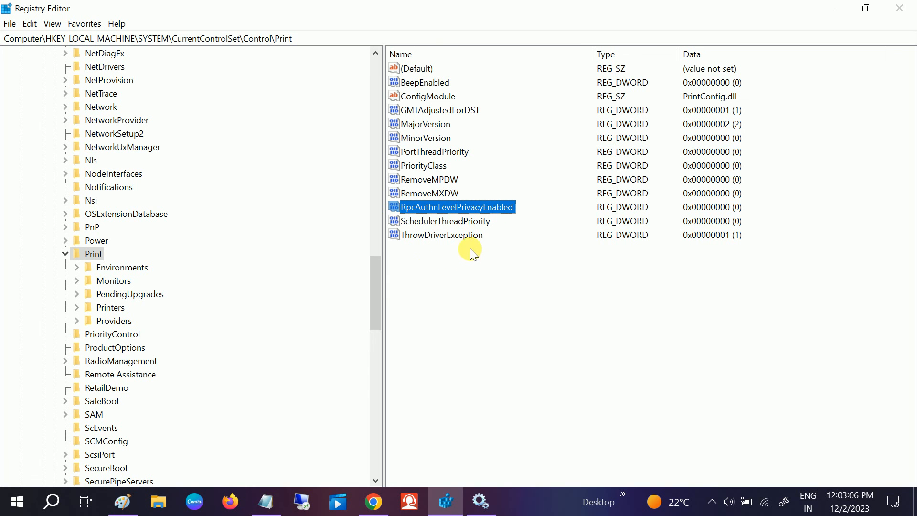
- Add a DWORD named RpcAuthnLevelPrivacyEnabled under Print, left as New Value #1 after the duplicate-name error
right_click(470, 253)
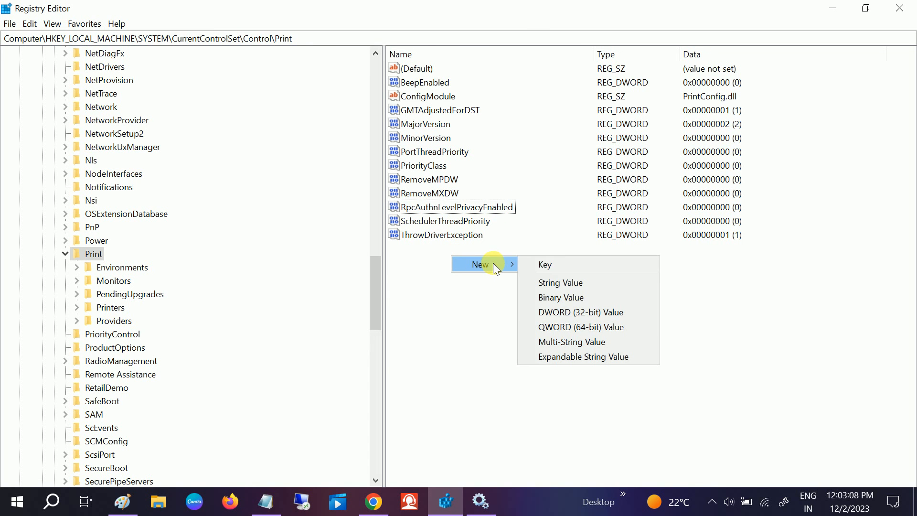
mouse_move(576, 316)
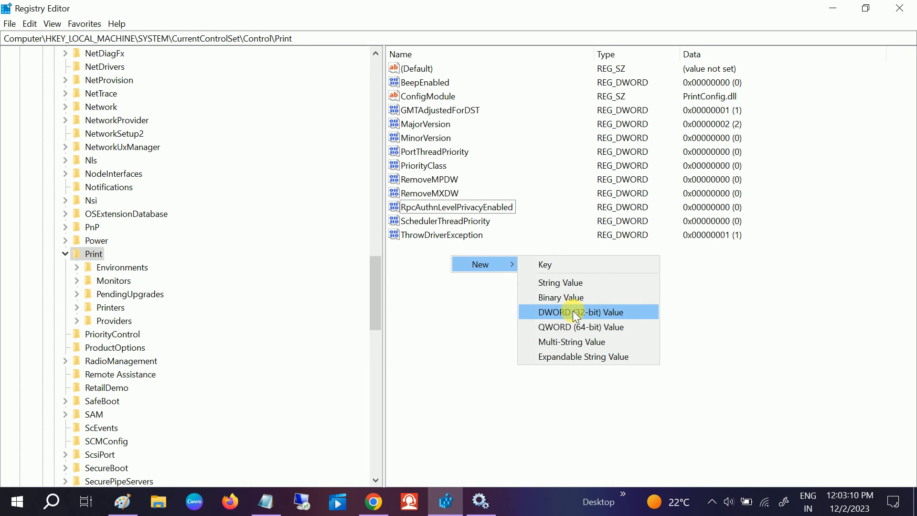
click(573, 312)
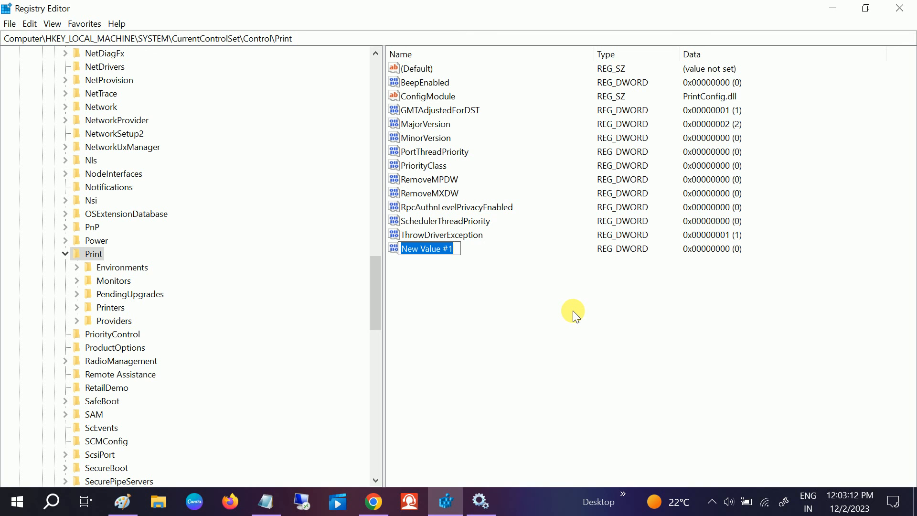
text(RpcAuthnLevelPrivacyEnabled)
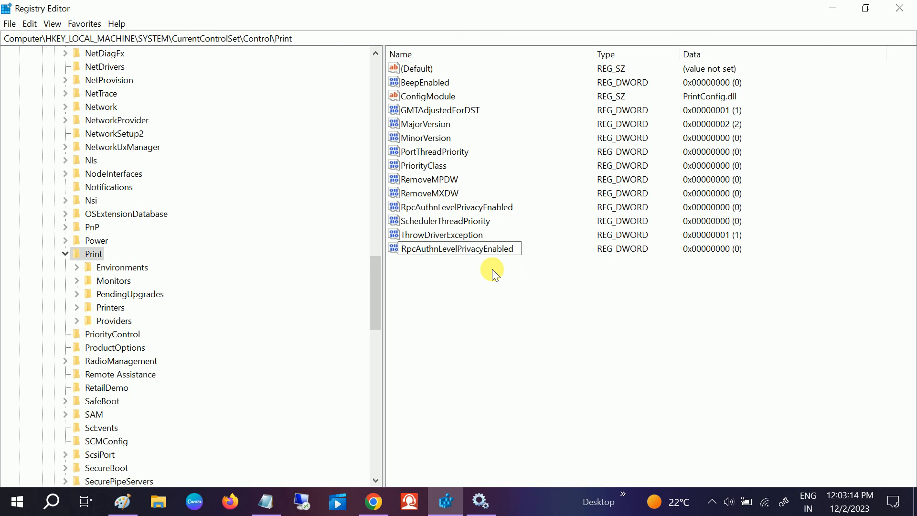
key(Enter)
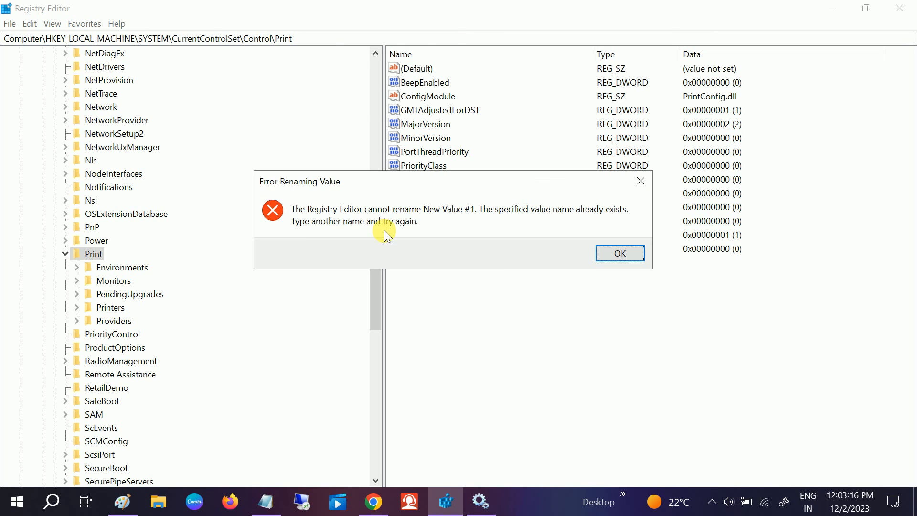
click(620, 252)
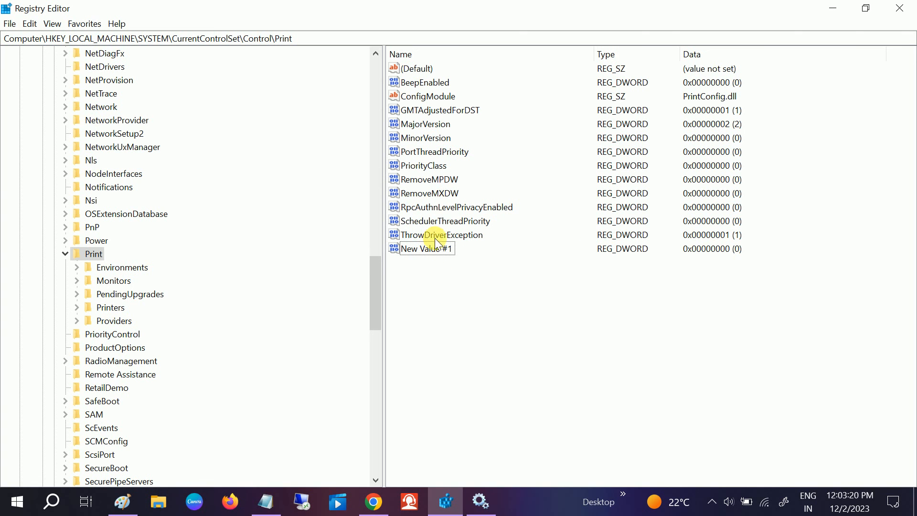
- Set RpcAuthnLevelPrivacyEnabled's value data to 0
double_click(447, 206)
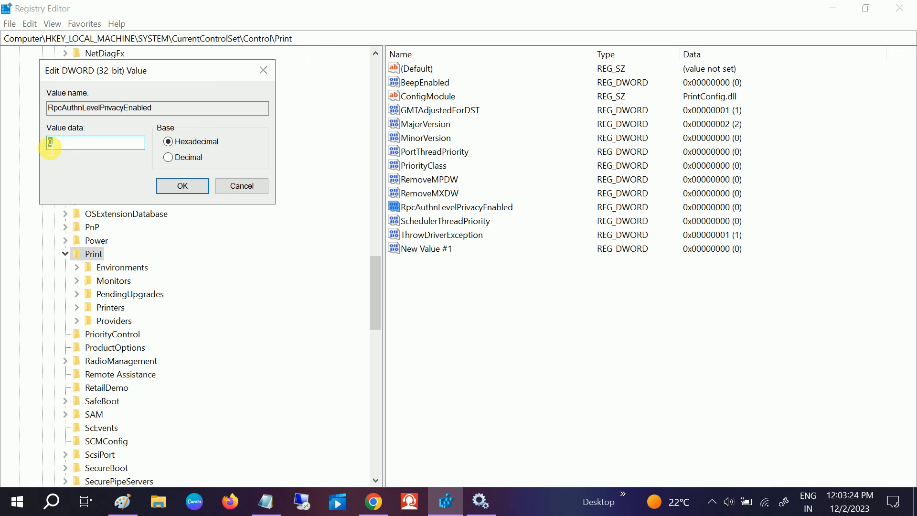
text(0)
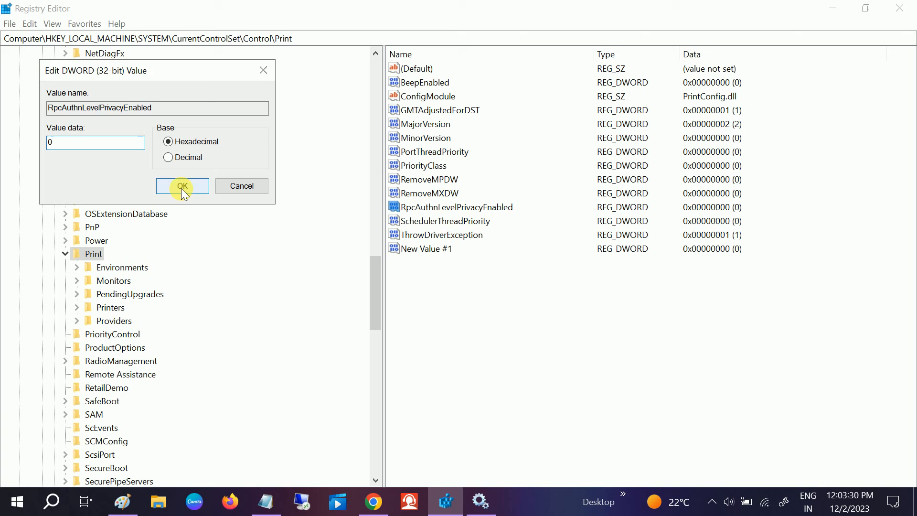
click(181, 186)
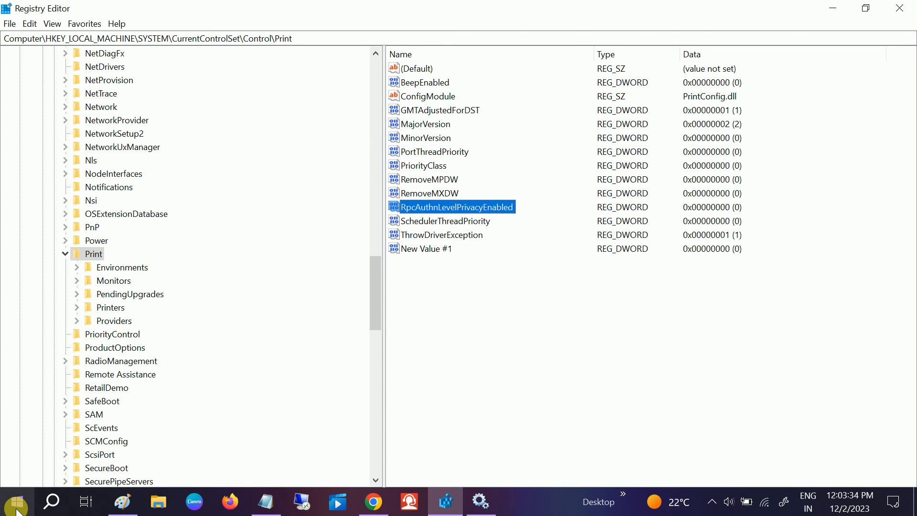
- Check the Restart option under Start's power menu, then confirm deleting the extra registry value
click(17, 502)
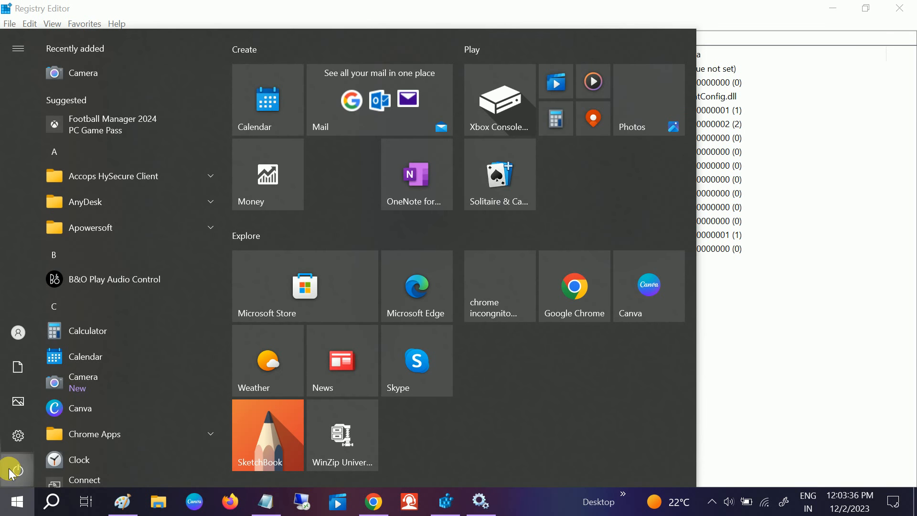
click(14, 468)
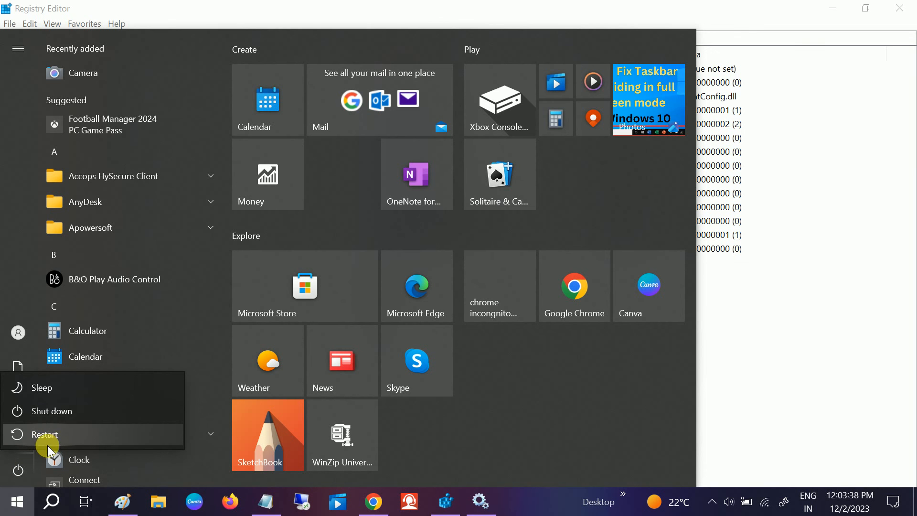
mouse_move(776, 336)
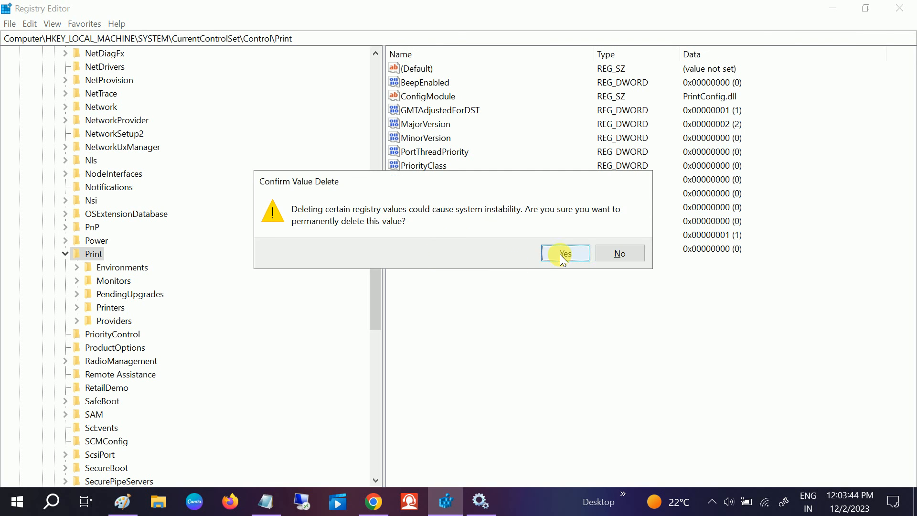
click(566, 253)
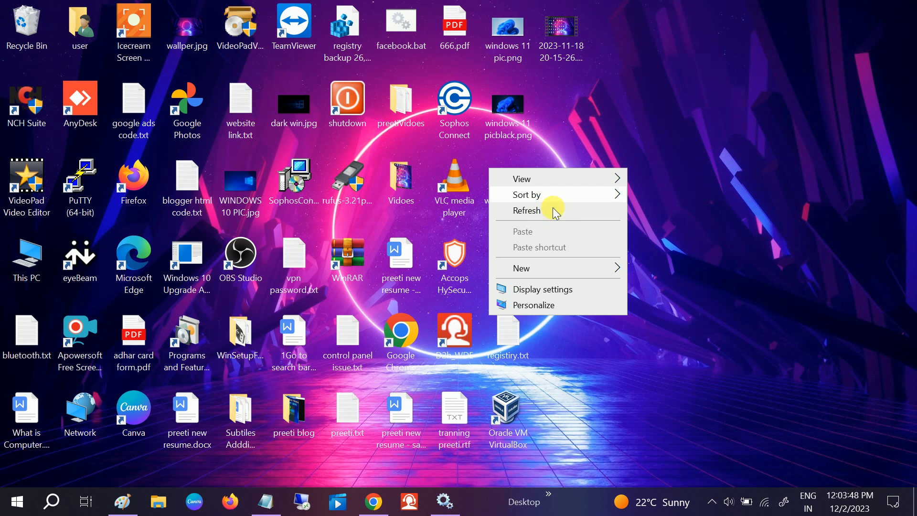
- Refresh the desktop so Folder.bat appears among the icons
click(526, 210)
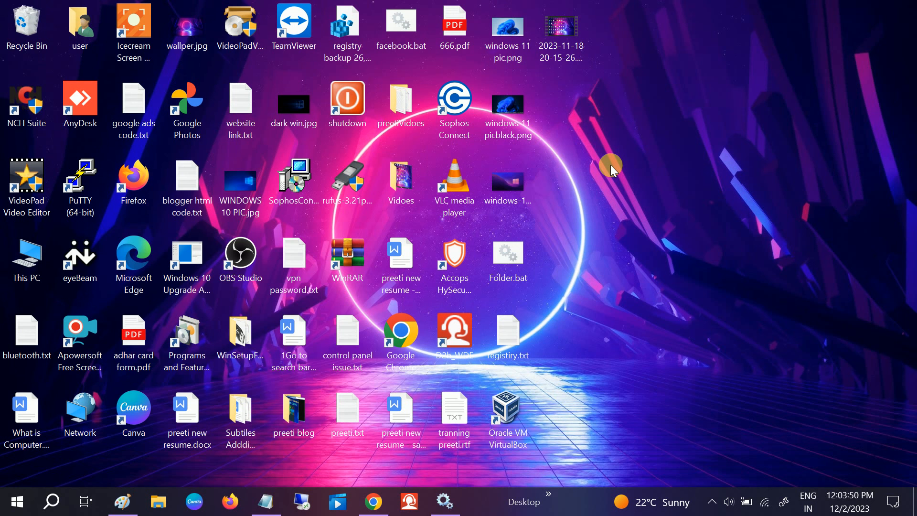